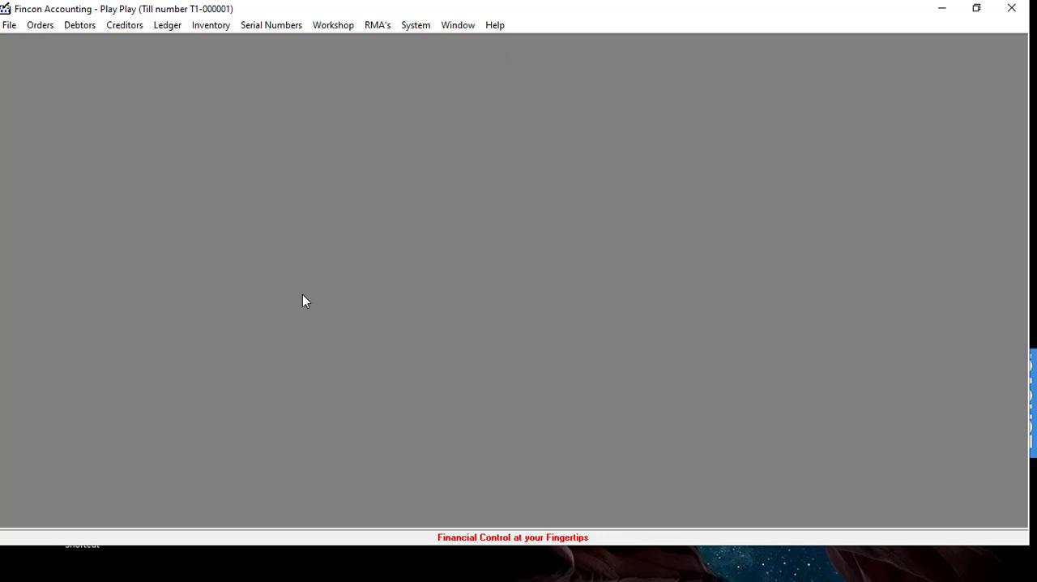
Open the Creditors menu to show the Goods Received Voucher options
{"action": "left_click", "coordinate": [124, 24]}
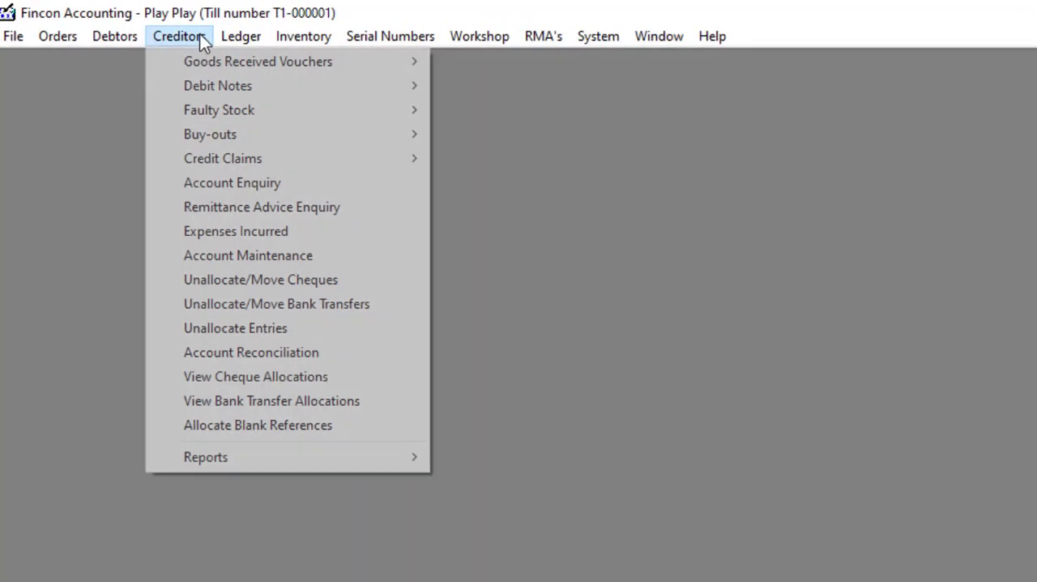
{"action": "mouse_move", "coordinate": [258, 60]}
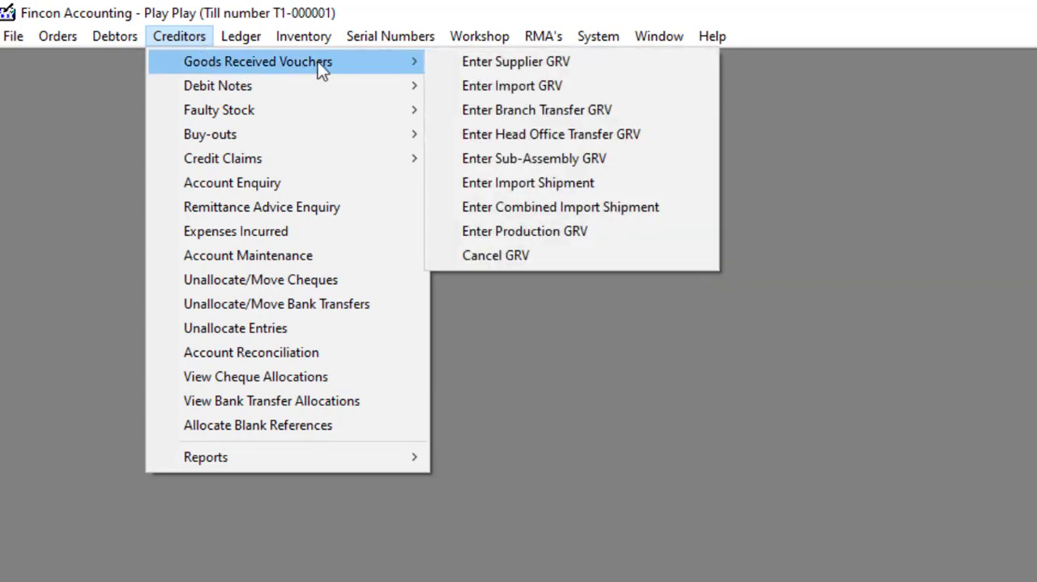
{"action": "mouse_move", "coordinate": [567, 231]}
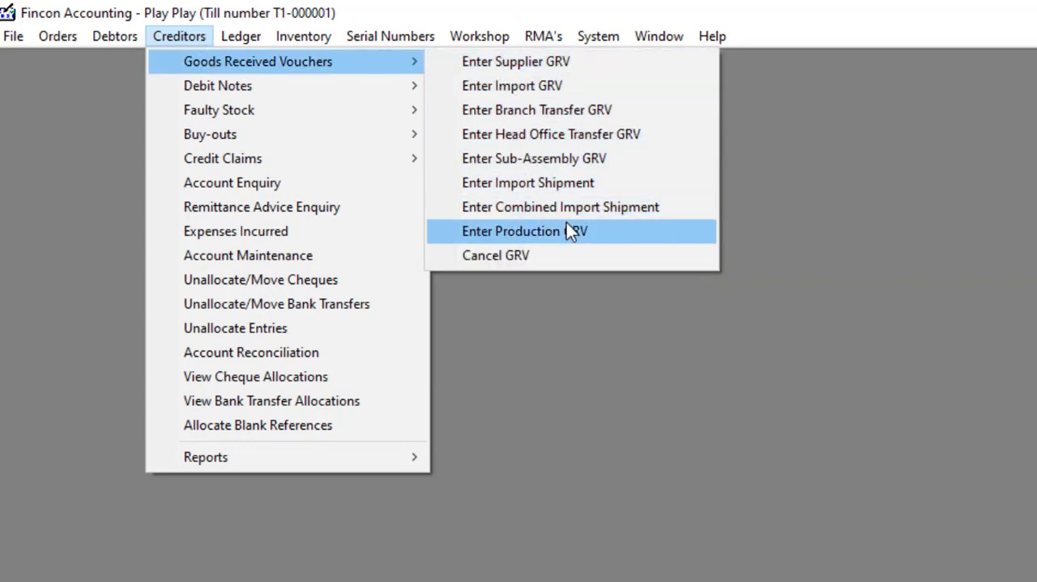
Start a production GRV for order 00000003 with the MICROPHONE item and CHIPS WIP stock
{"action": "left_click", "coordinate": [524, 231]}
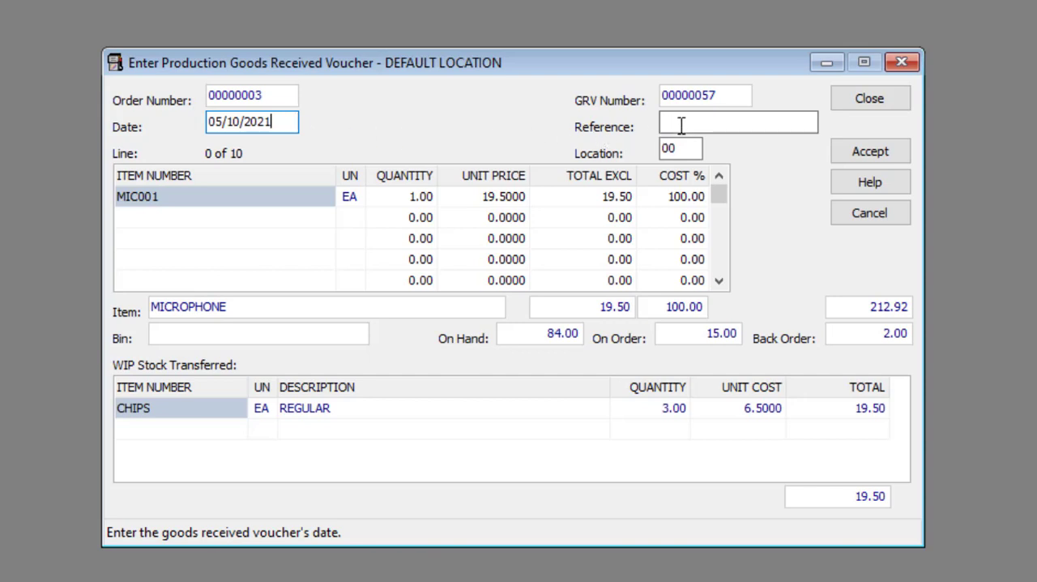
Enter FINAL as the reference on production voucher 00000057
{"action": "left_click", "coordinate": [737, 122]}
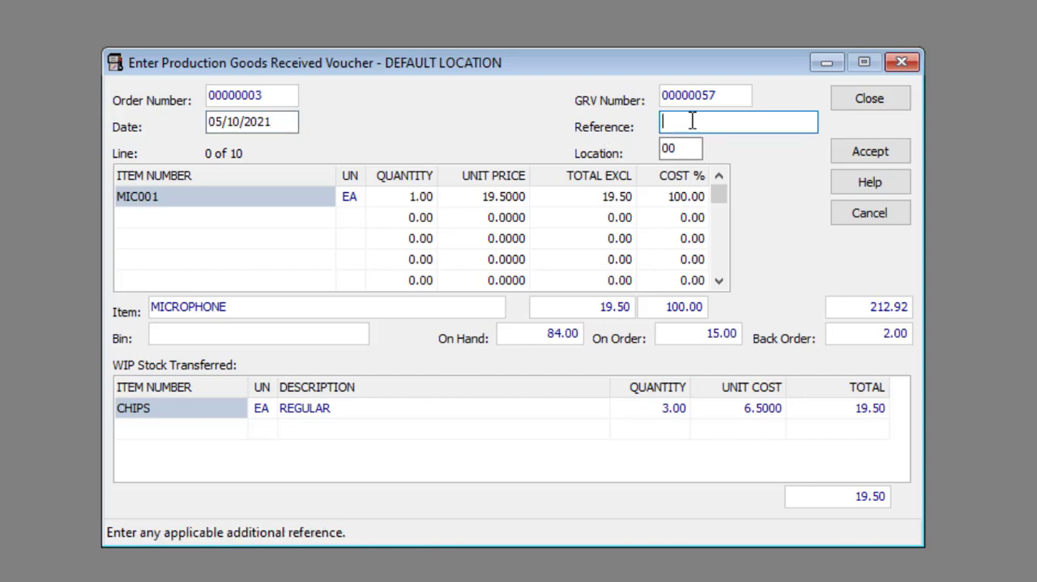
{"action": "type", "text": "FINAL"}
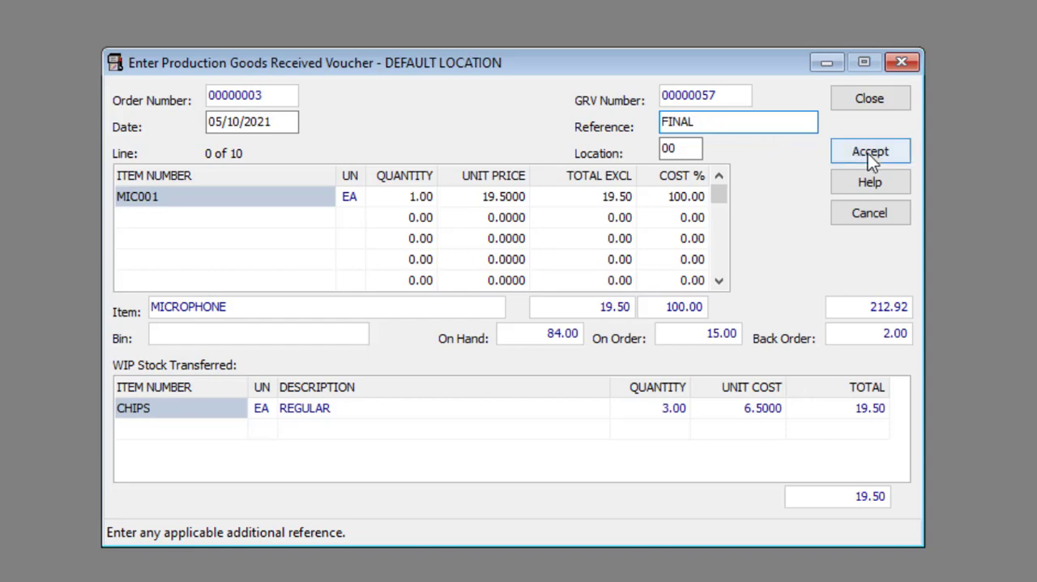
Accept voucher 00000057 to process the GRV, then close the cleared form
{"action": "left_click", "coordinate": [869, 150]}
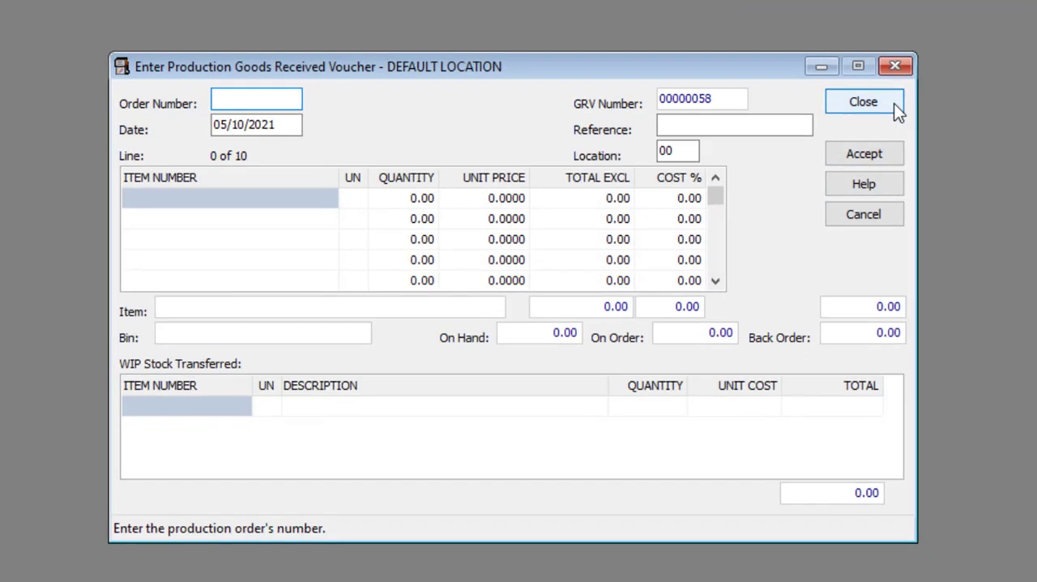
{"action": "left_click", "coordinate": [863, 102]}
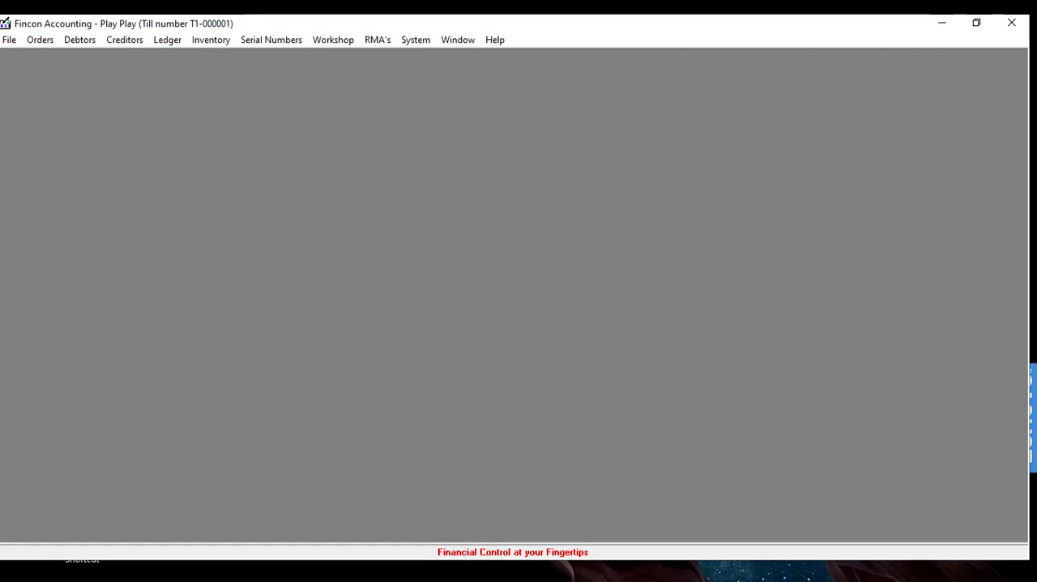